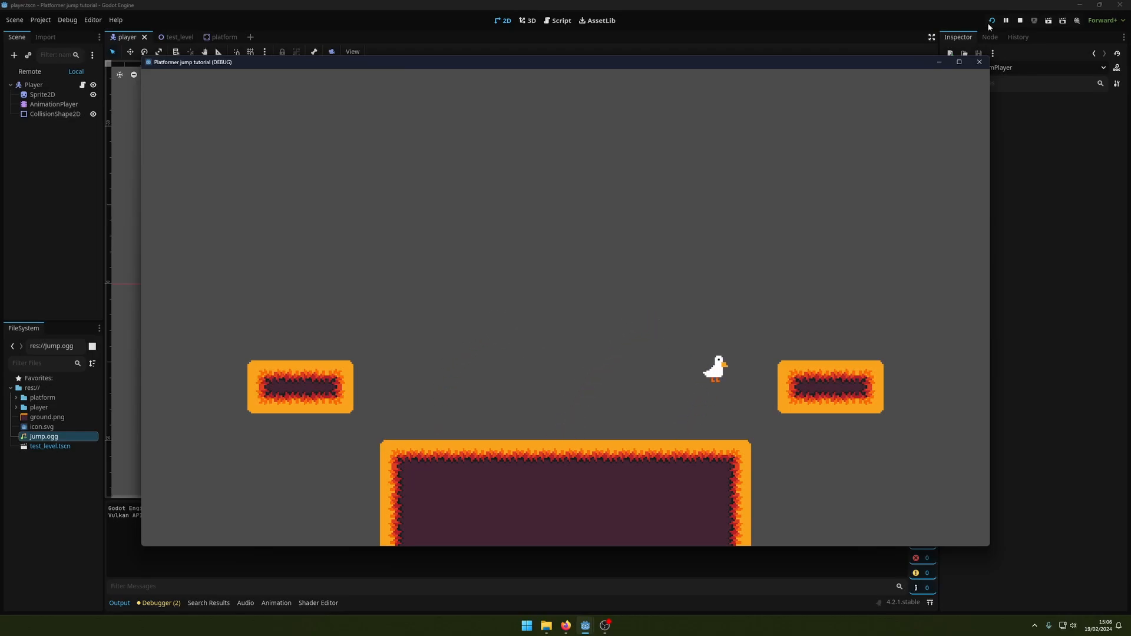
Stop the running platformer test and select the Player root node.
{"action": "left_click", "coordinate": [991, 20]}
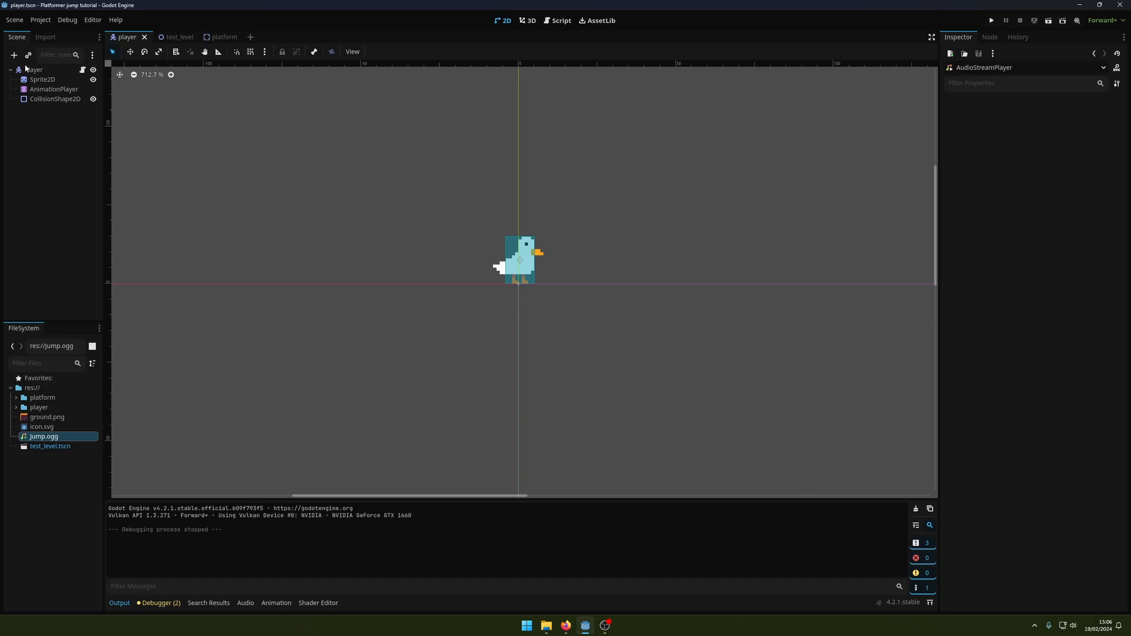
{"action": "left_click", "coordinate": [33, 69]}
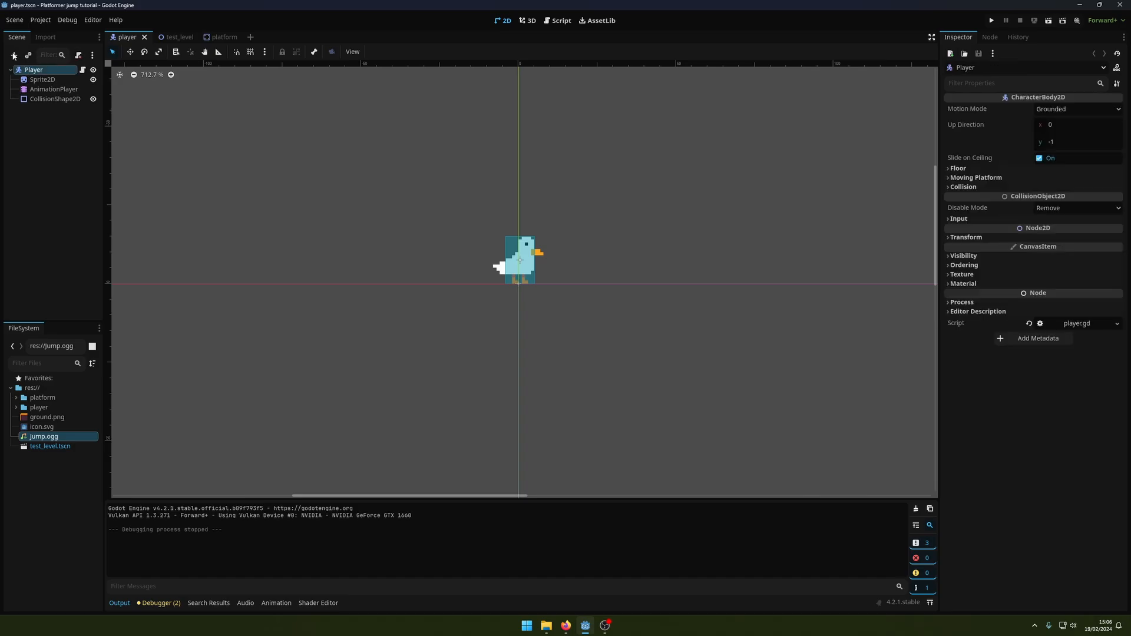
Add an AudioStreamPlayer child node under Player and select it.
{"action": "left_click", "coordinate": [15, 54]}
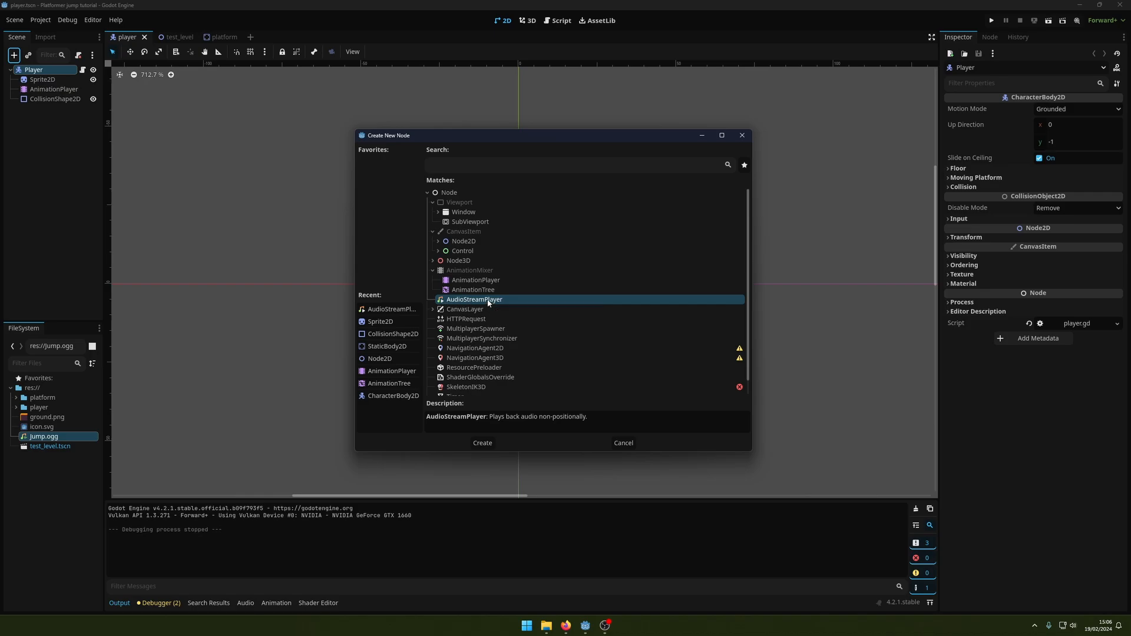
{"action": "left_click", "coordinate": [482, 443]}
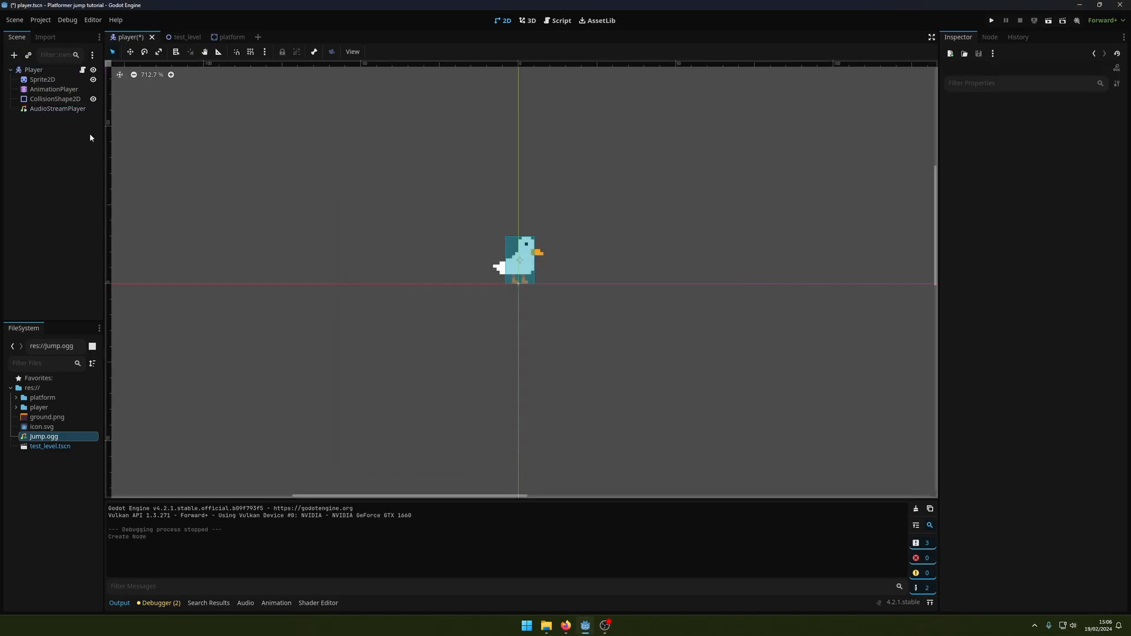
{"action": "left_click", "coordinate": [57, 108]}
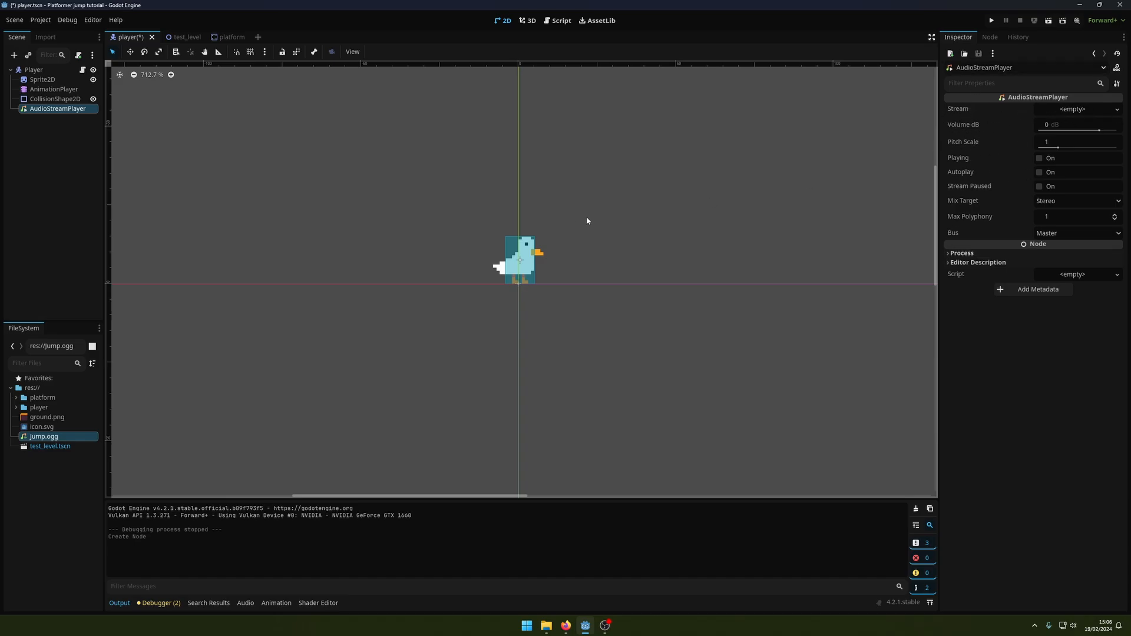
{"action": "mouse_move", "coordinate": [1005, 111]}
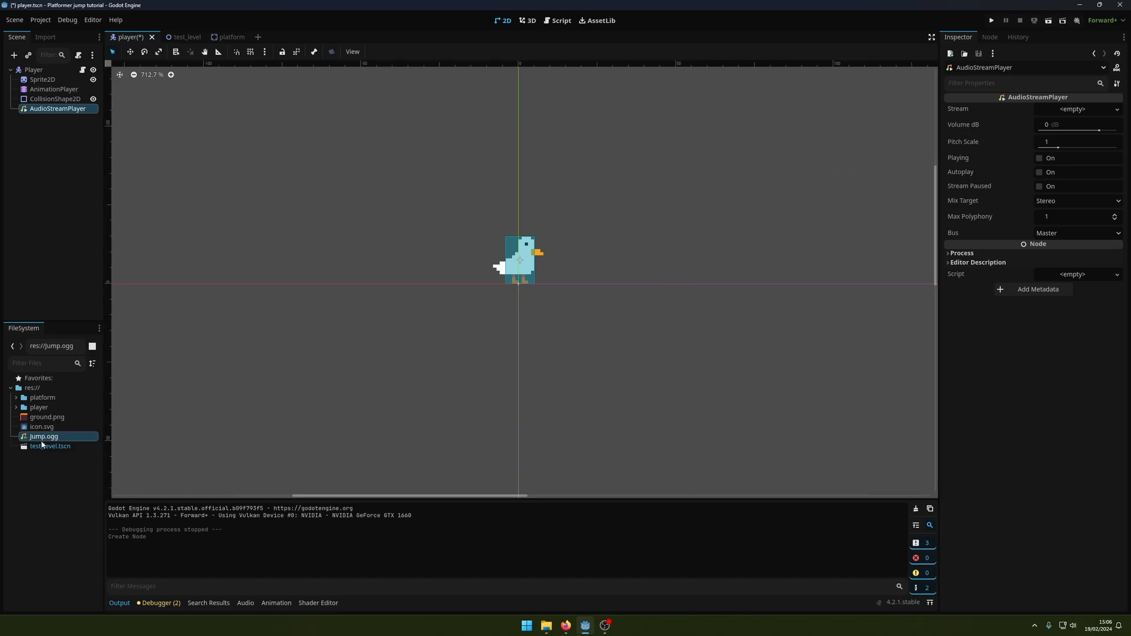
{"action": "mouse_move", "coordinate": [44, 479]}
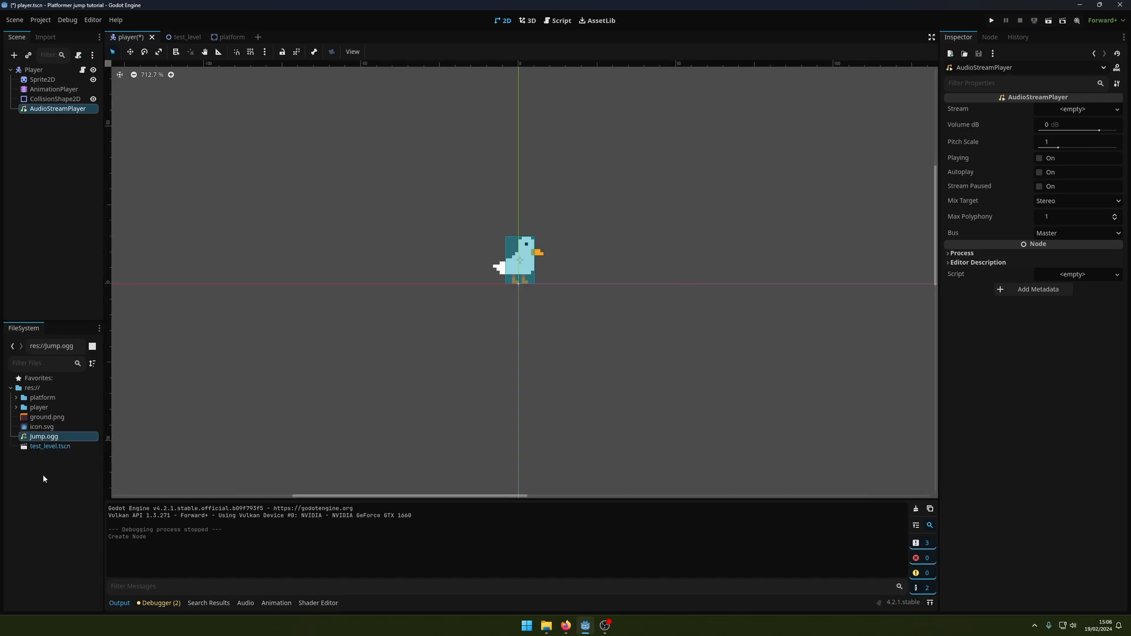
{"action": "mouse_move", "coordinate": [44, 467]}
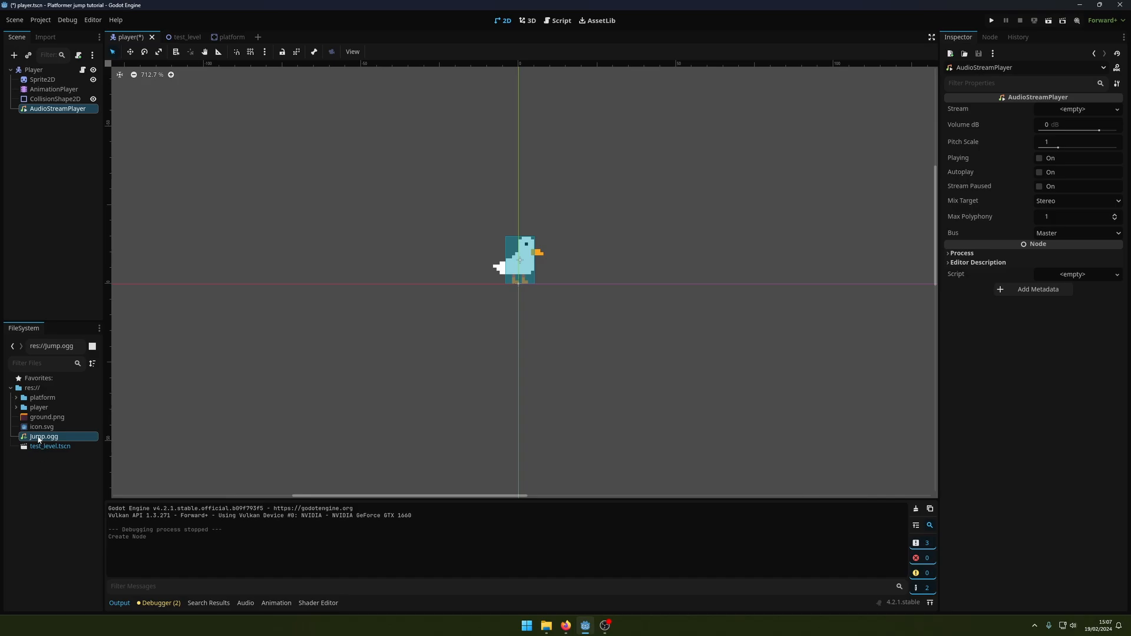
{"action": "mouse_move", "coordinate": [39, 437]}
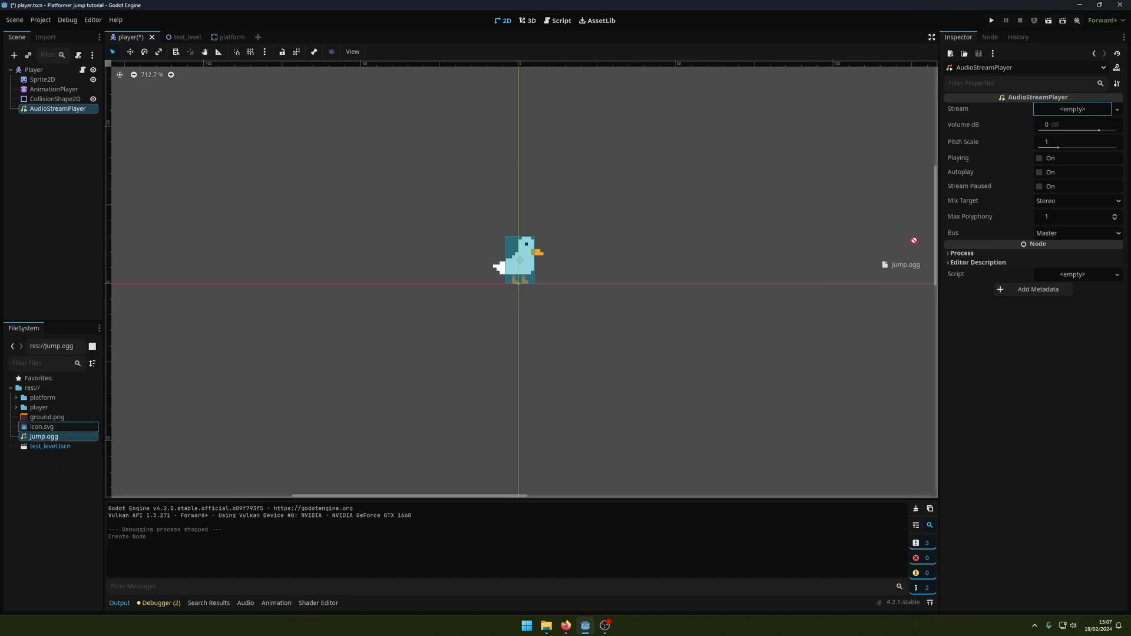
Give the audio node jump.ogg at -16 dB, preview it, and rename it sfx_jump.
{"action": "left_click_drag", "start_coordinate": [43, 436], "coordinate": [1075, 109]}
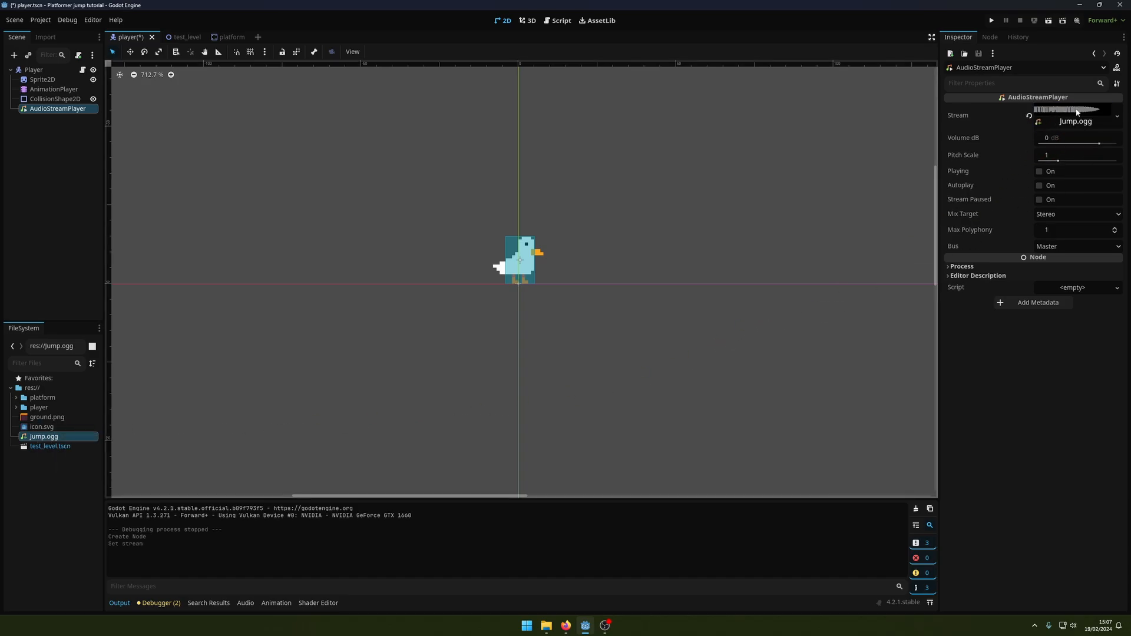
{"action": "left_click", "coordinate": [1075, 138]}
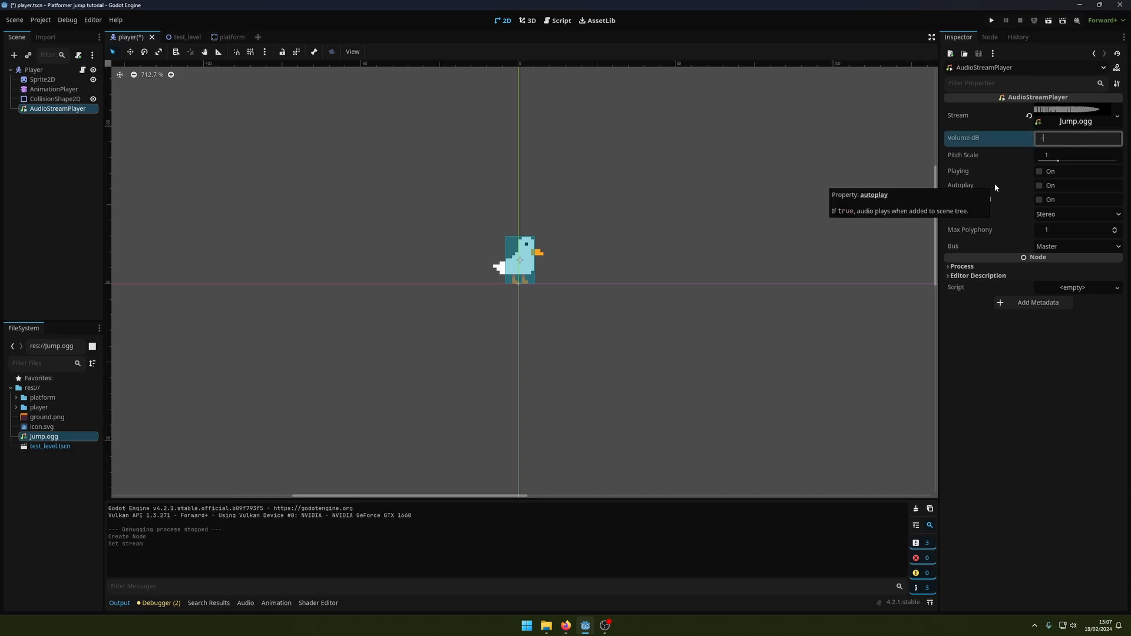
{"action": "type", "text": "-16 dB"}
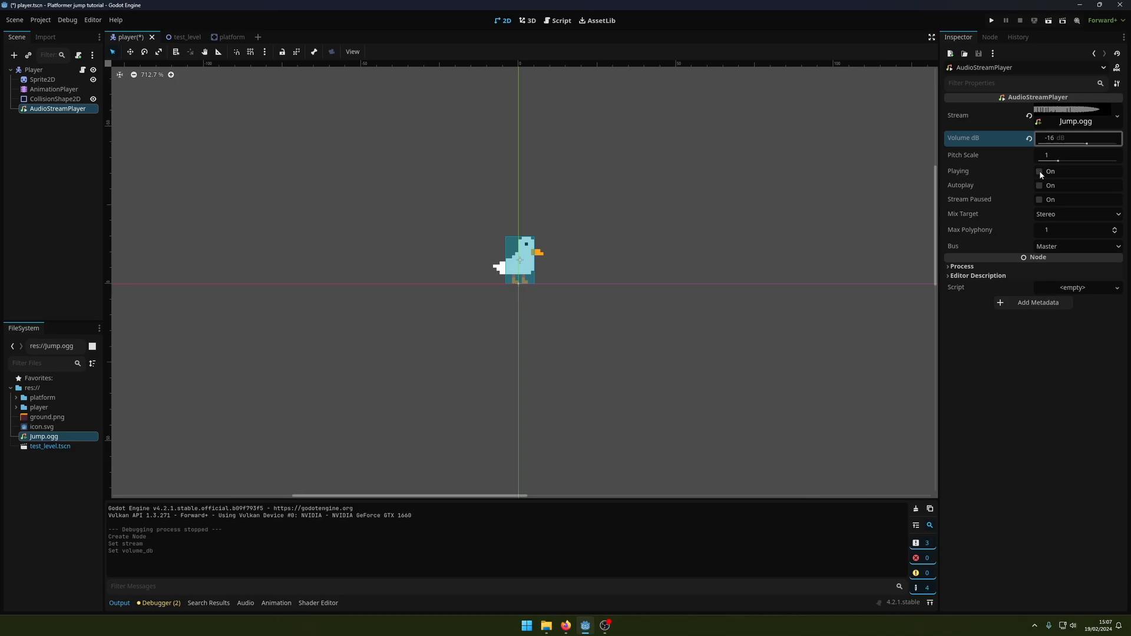
{"action": "left_click", "coordinate": [1041, 171]}
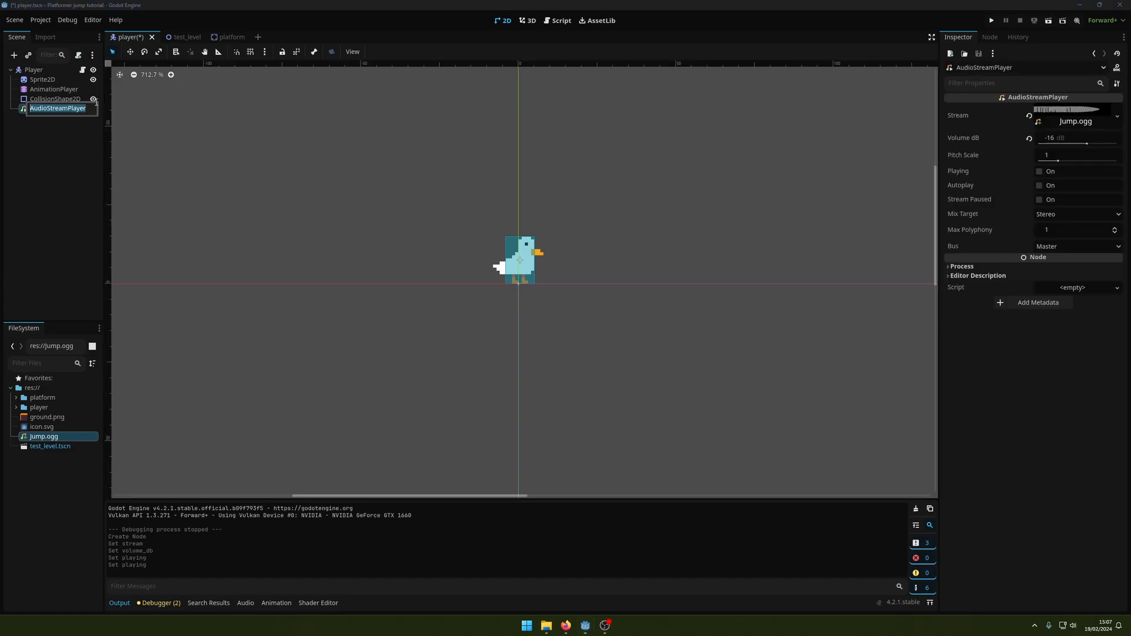
{"action": "type", "text": "sfx_jump"}
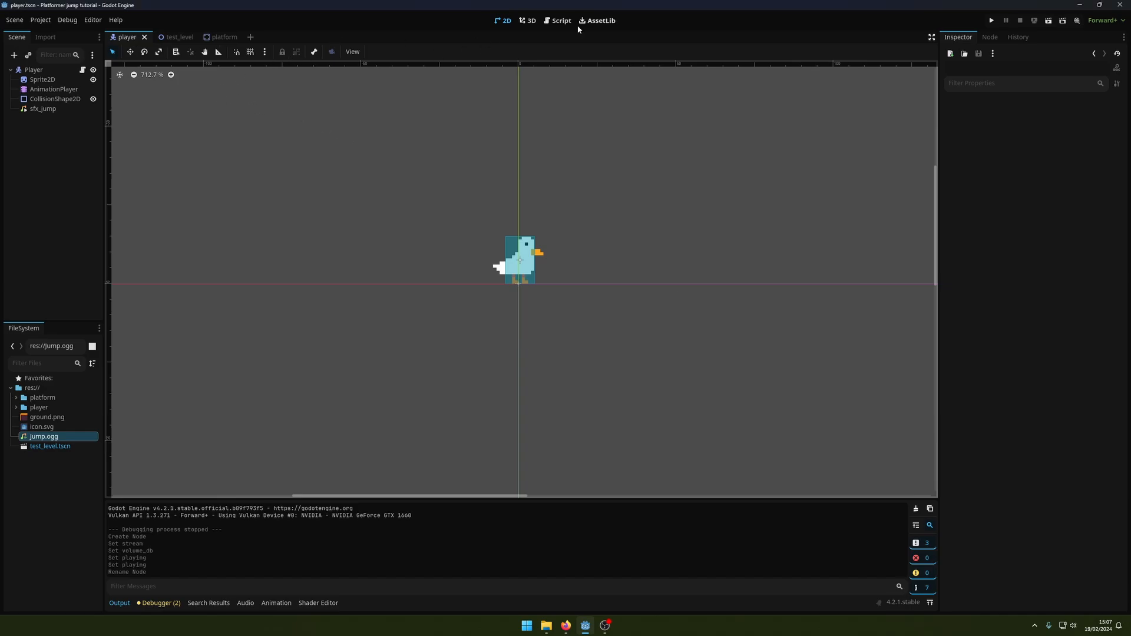
{"action": "left_click", "coordinate": [561, 20]}
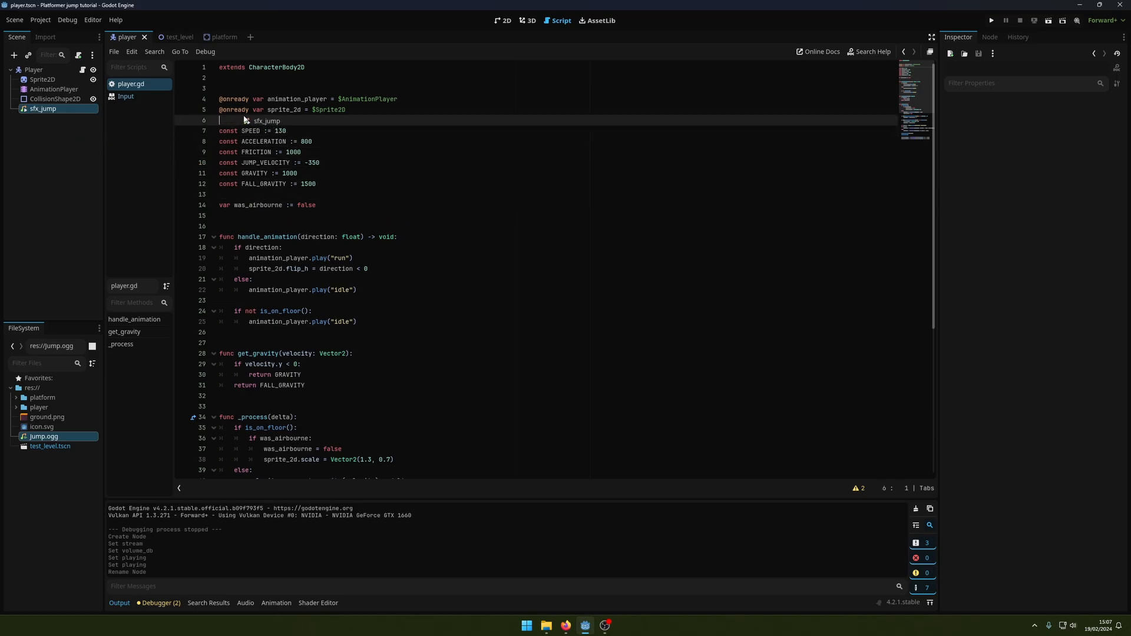
{"action": "type", "text": "@onready var sfx_jump = $sfx_jump"}
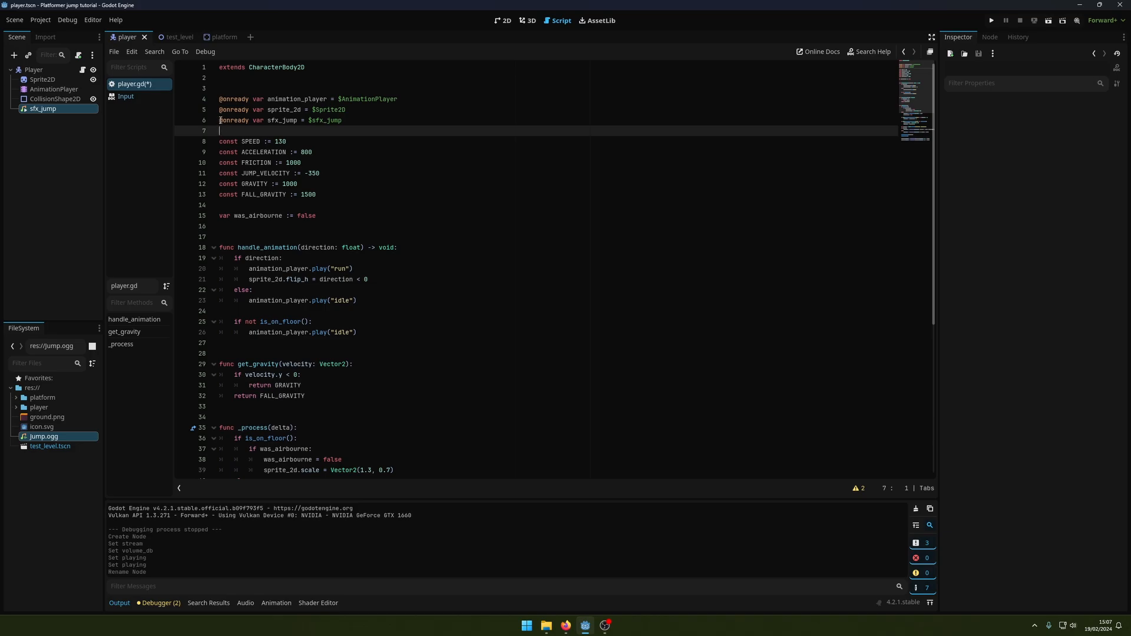
{"action": "left_click", "coordinate": [343, 120]}
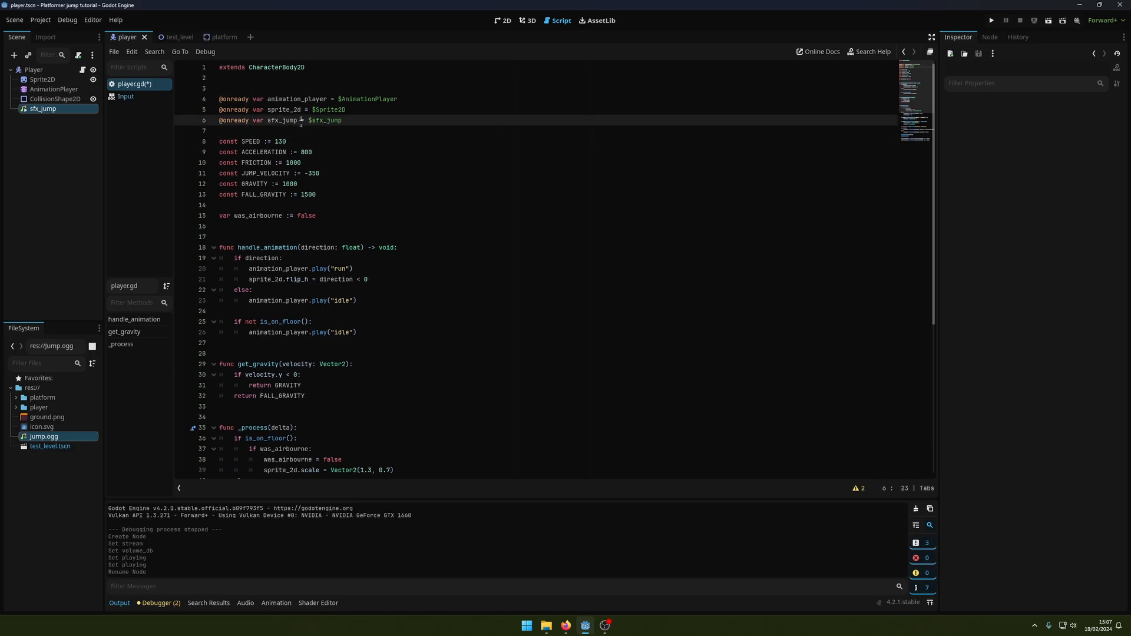
{"action": "double_click", "coordinate": [281, 121]}
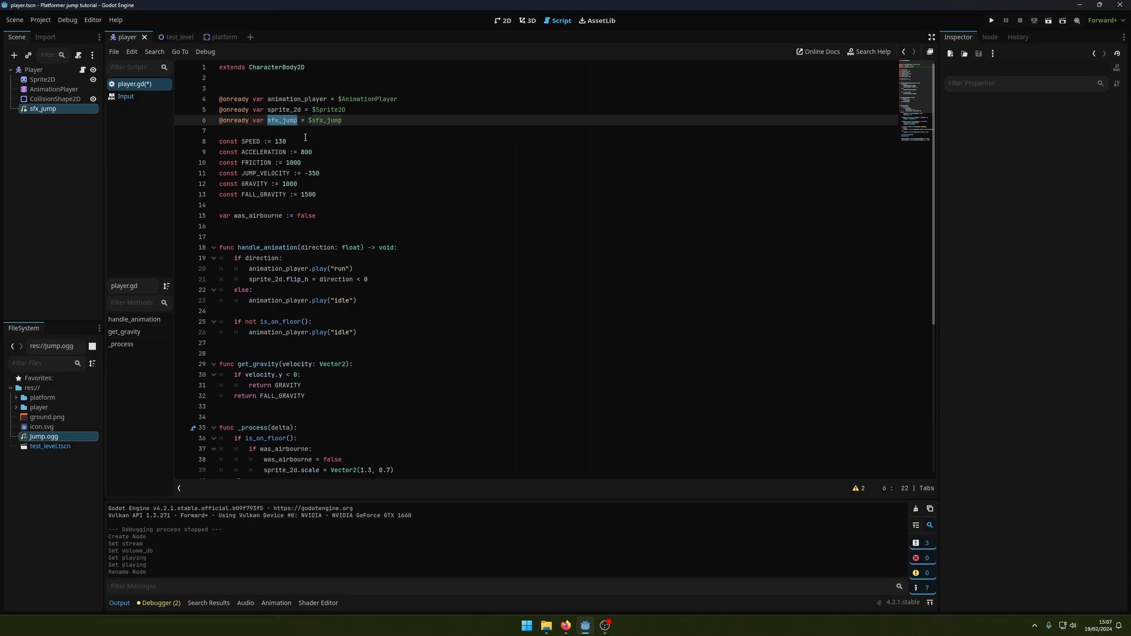
Insert sfx_jump.play() after the JUMP_VELOCITY line and save with Ctrl+S.
{"action": "scroll", "scroll_direction": "down", "scroll_amount": 3}
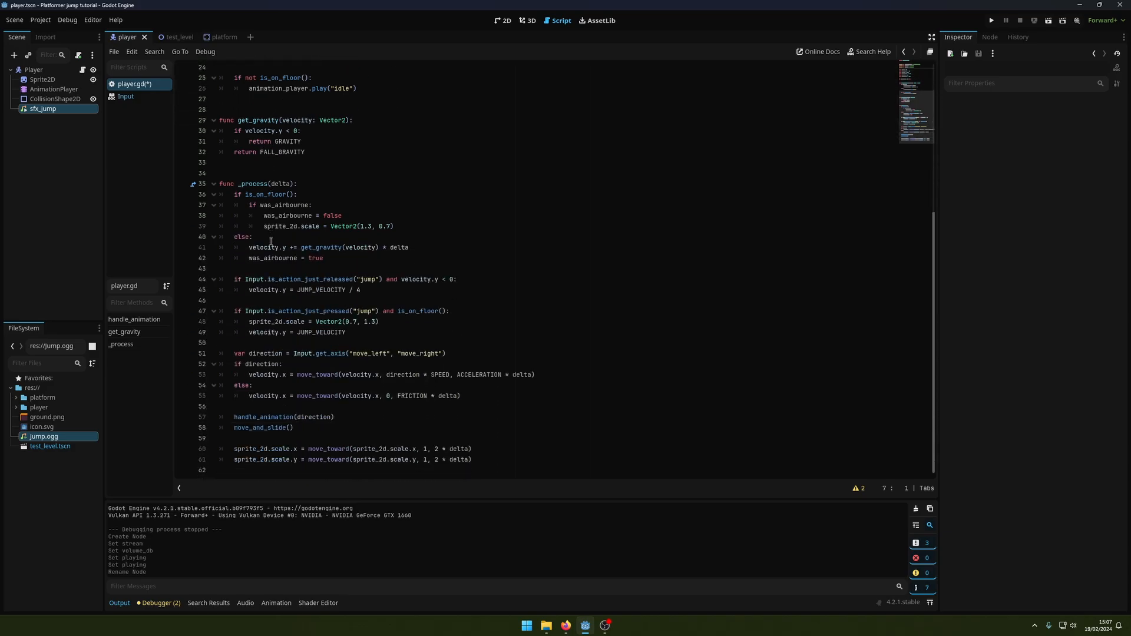
{"action": "left_click", "coordinate": [283, 279]}
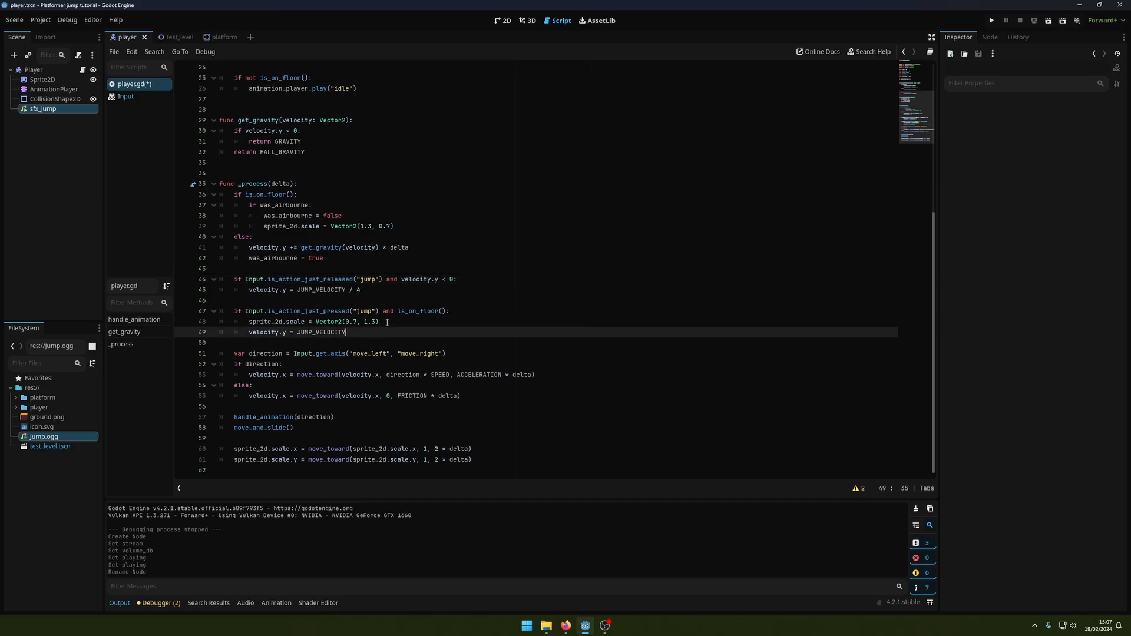
{"action": "type", "text": "sfx_jump"}
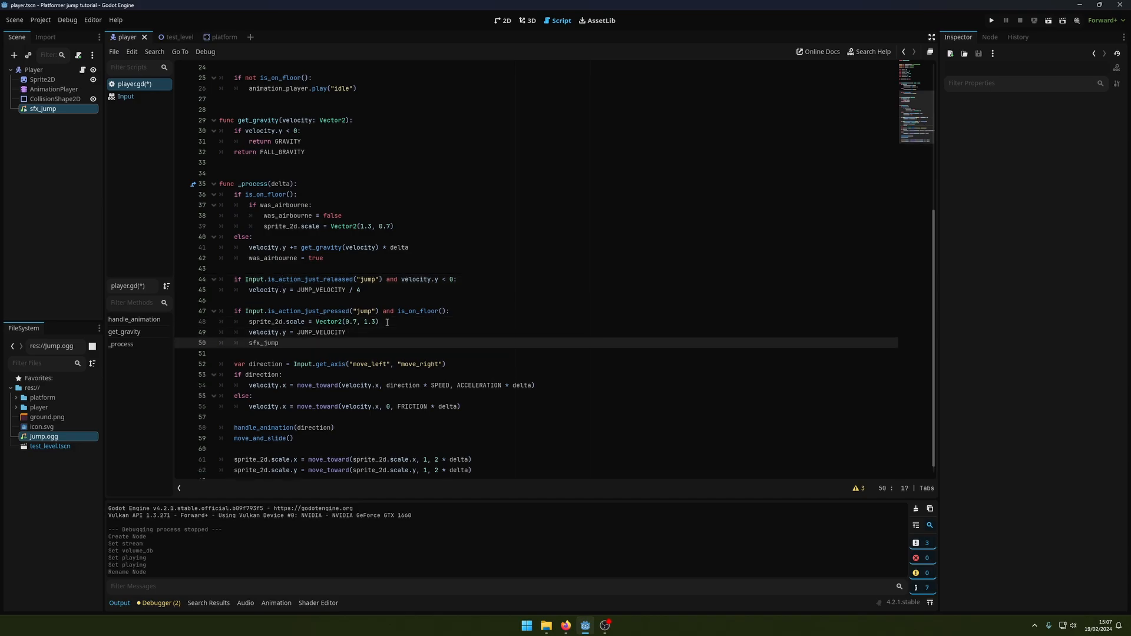
{"action": "type", "text": ".play("}
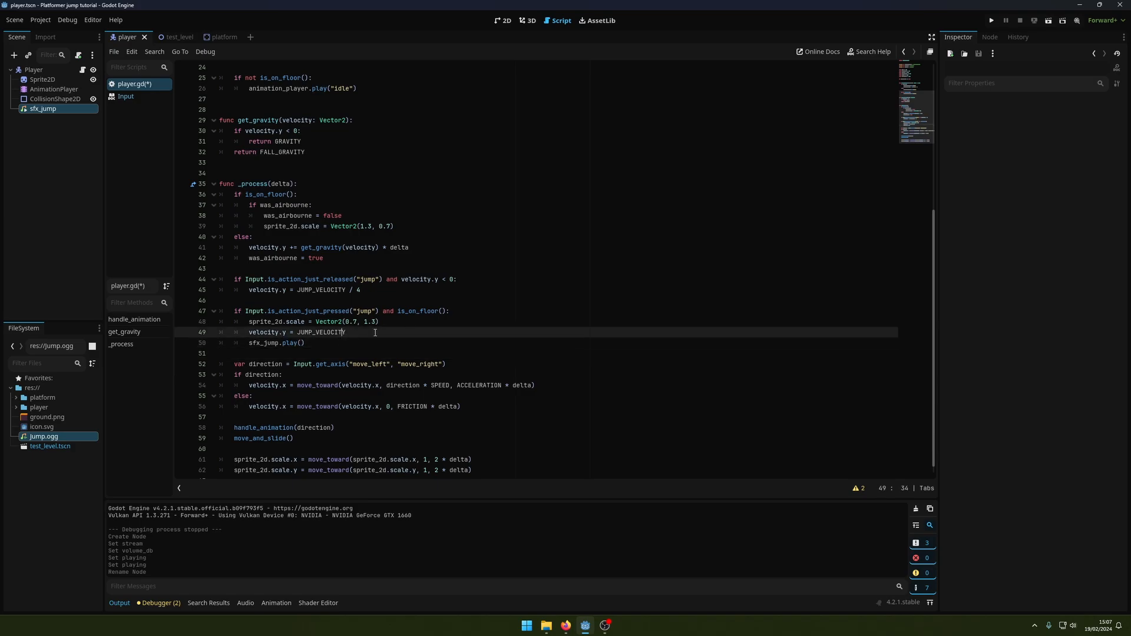
{"action": "key", "text": "ctrl+s"}
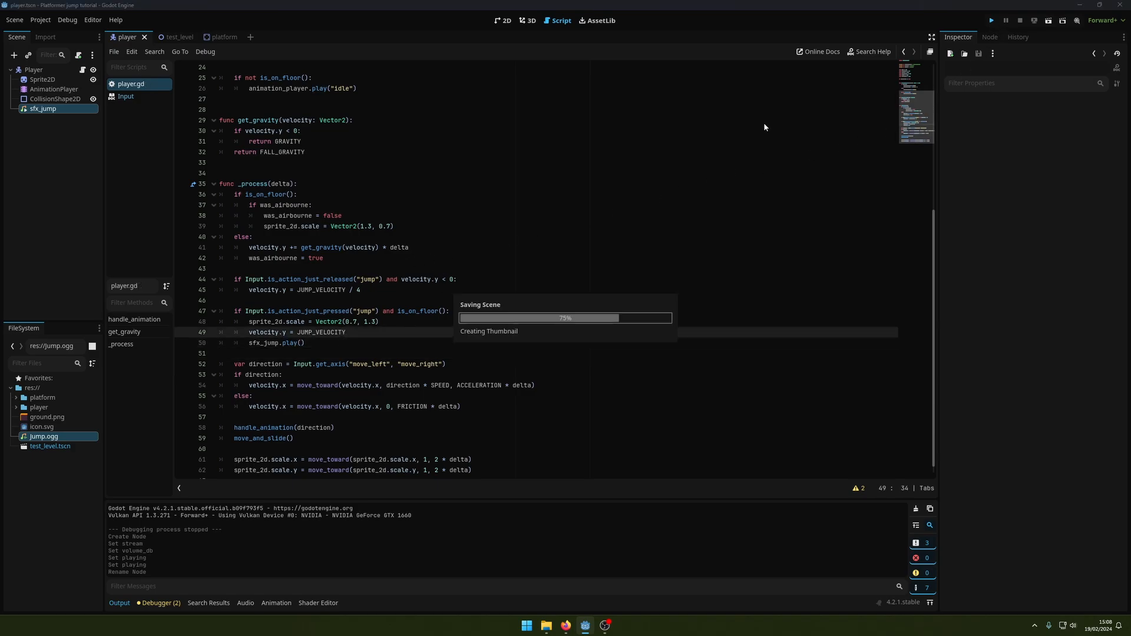